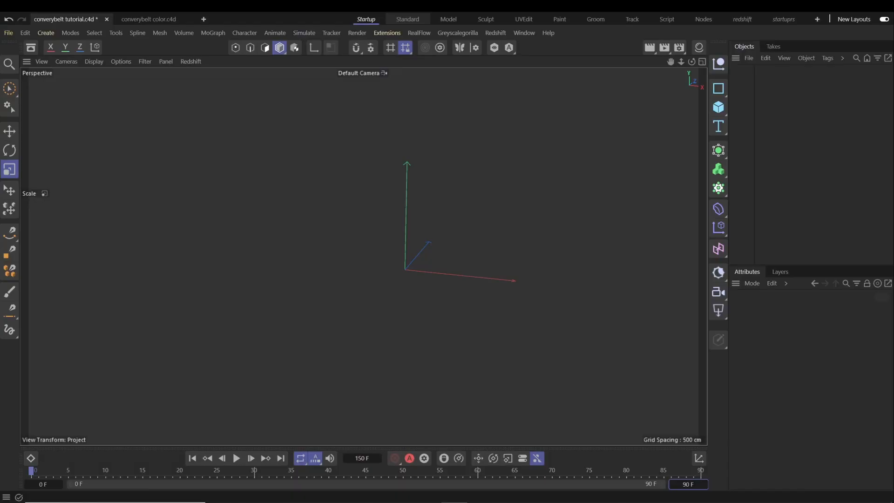
mouse_move(760, 130)
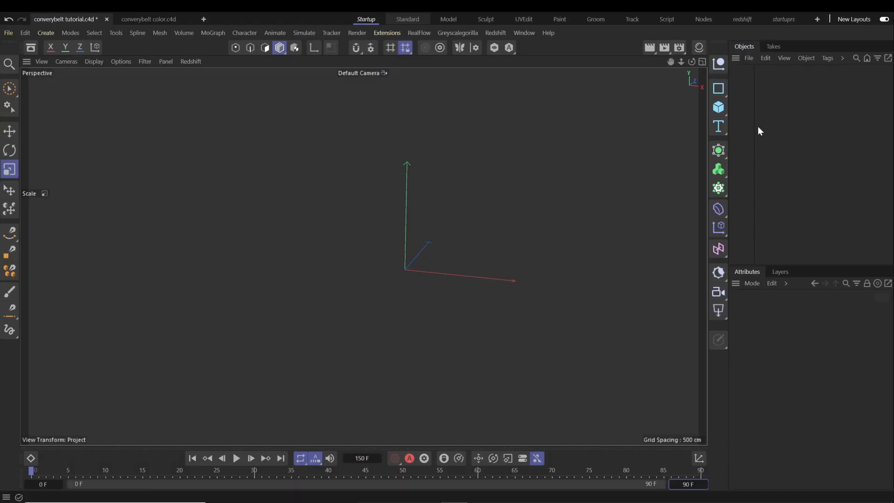
Add a Rectangle spline 800 x 100 cm with rounding radius 50 cm
click(718, 88)
text(100)
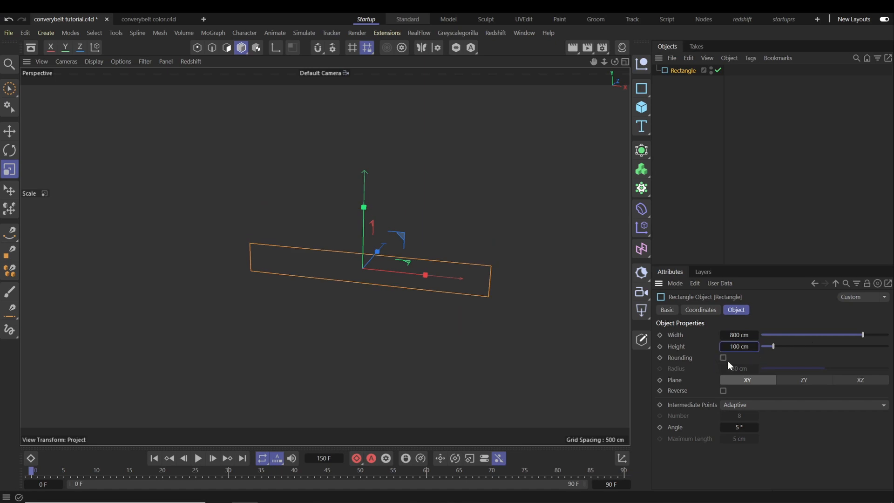
click(723, 357)
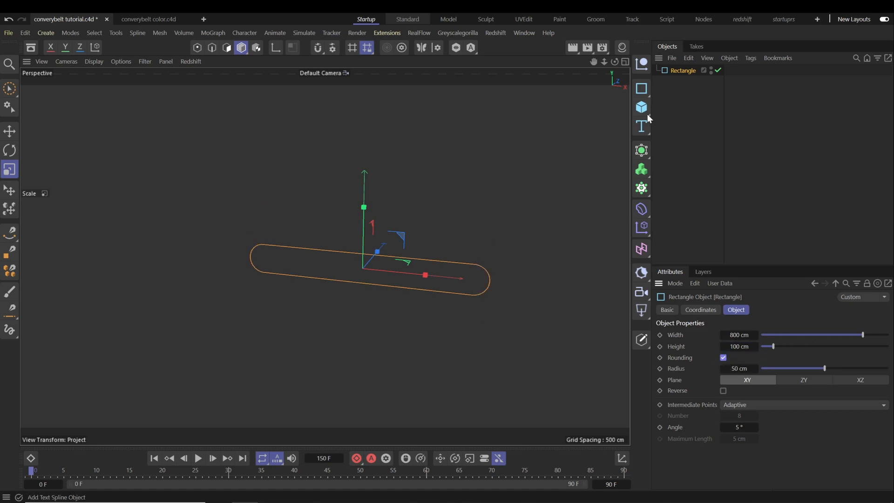
Add a Cube as a child of a Cloner set to Object mode
click(641, 107)
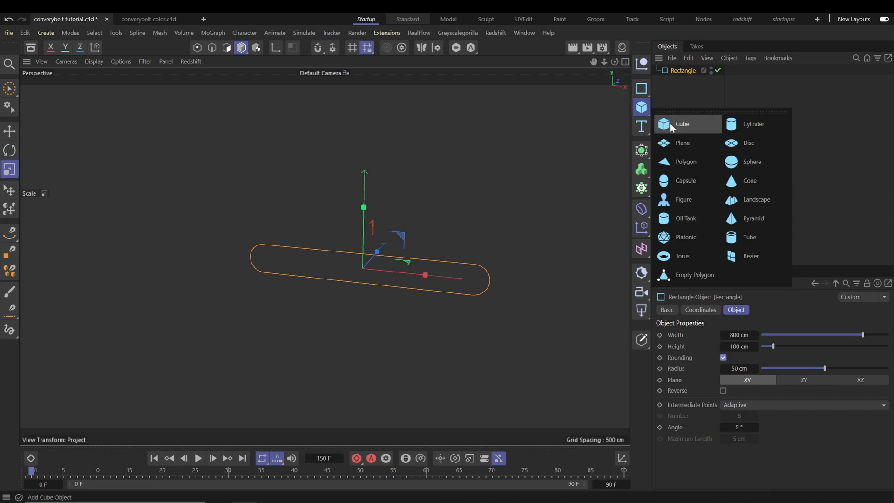
click(682, 124)
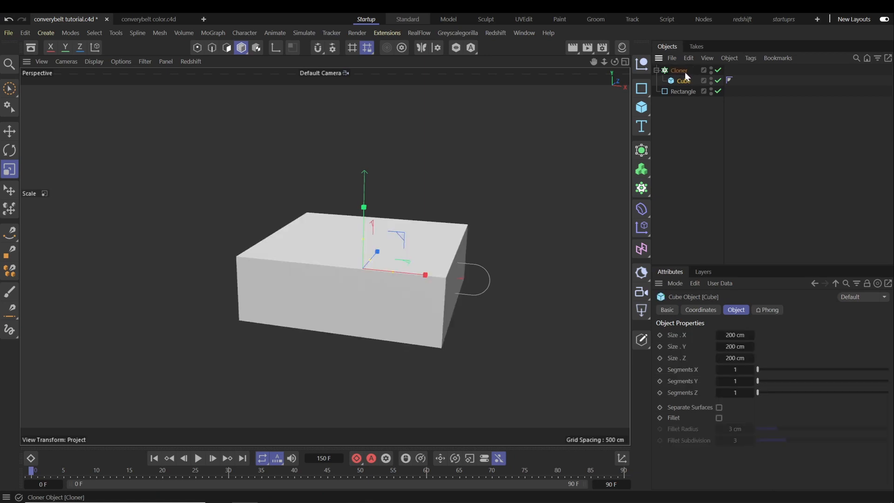
click(679, 70)
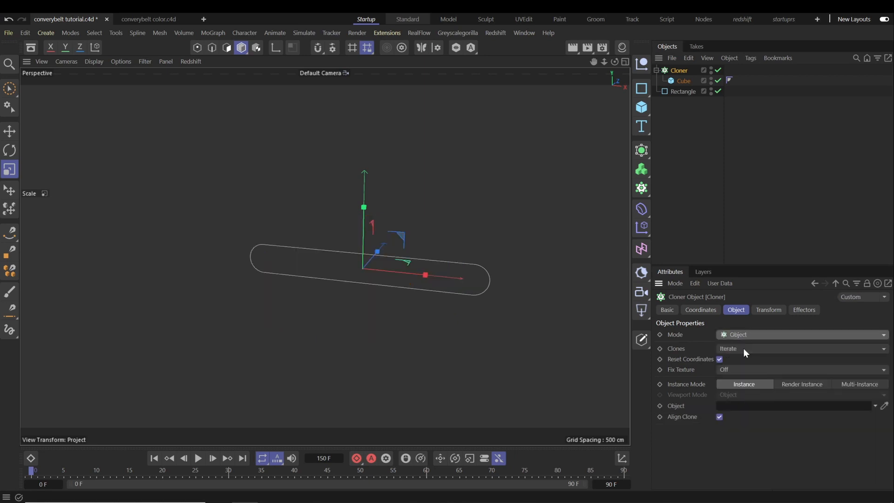
Clone the cube along the rectangle with Step distribution at 28 cm and thin it into slats
click(683, 92)
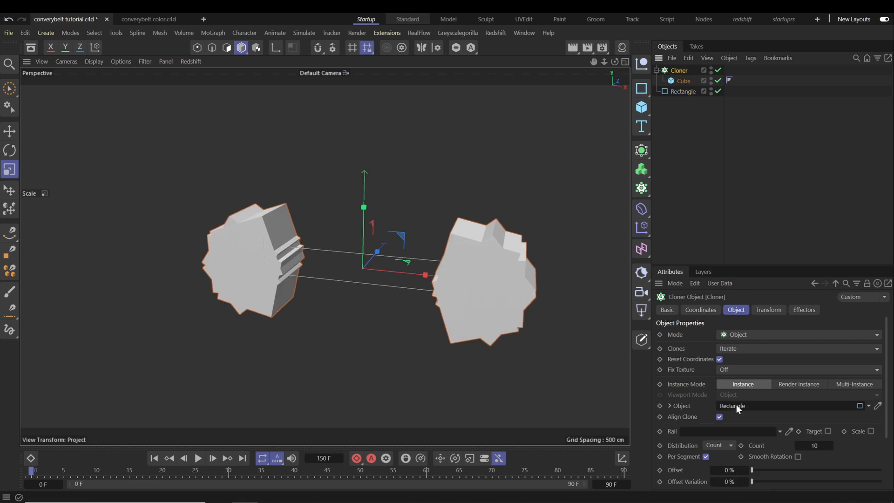
mouse_move(744, 443)
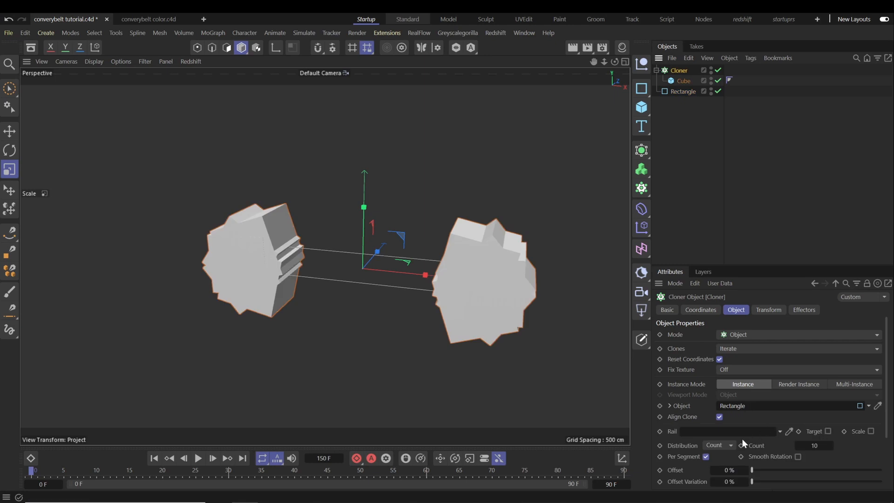
click(717, 445)
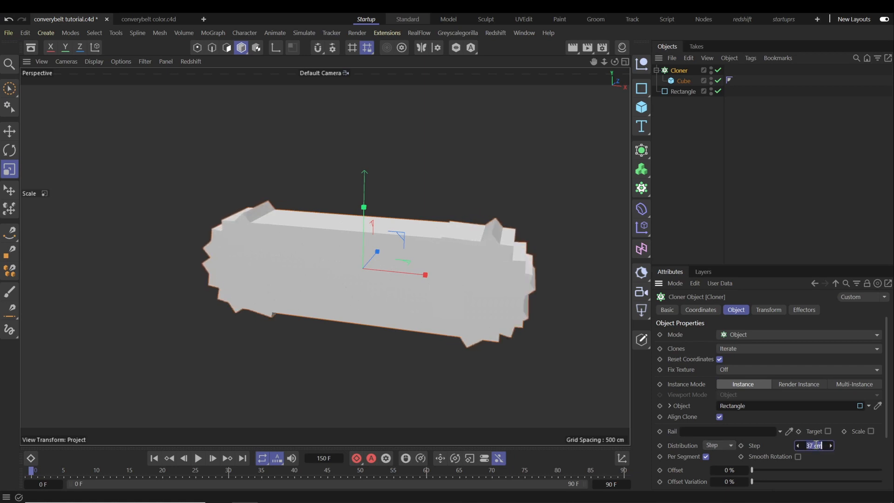
text(28 cm)
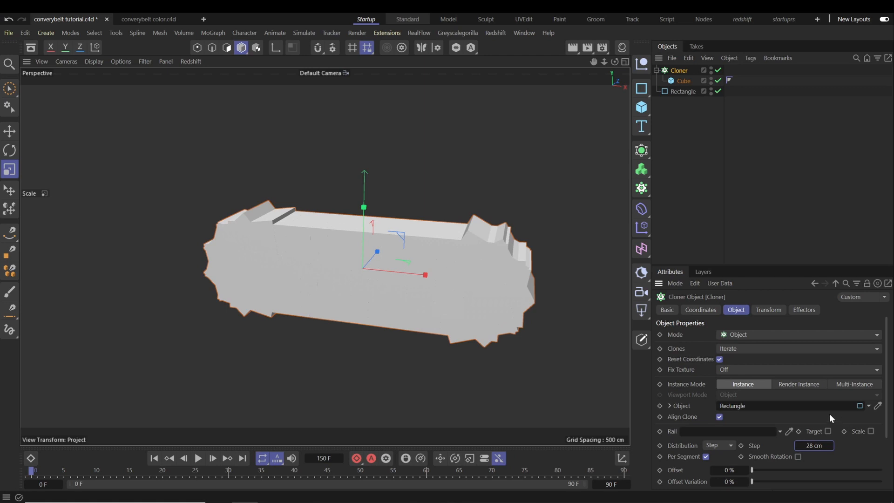
click(683, 80)
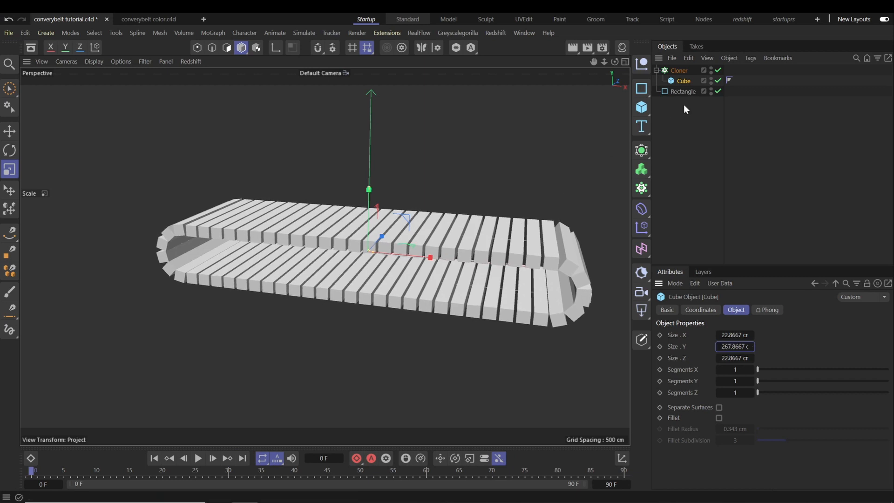
Set the Cloner Rate to -5%, extend the timeline to 200 F and play the belt animation
click(677, 70)
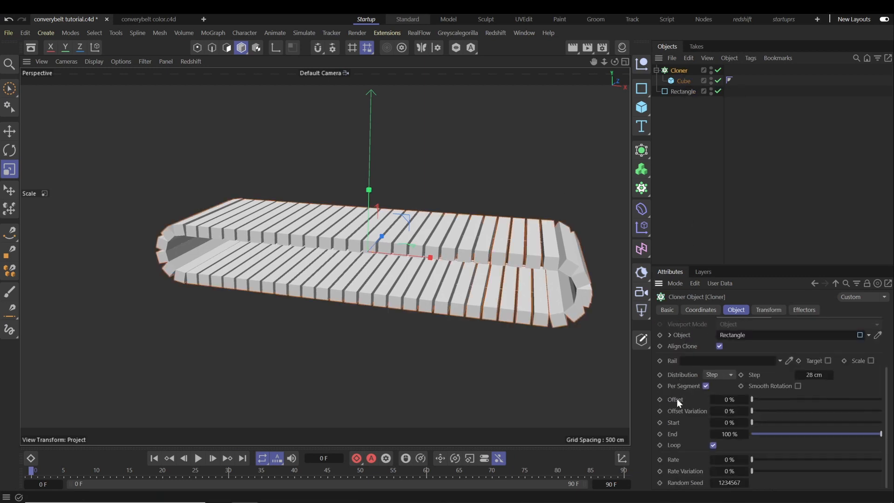
click(728, 459)
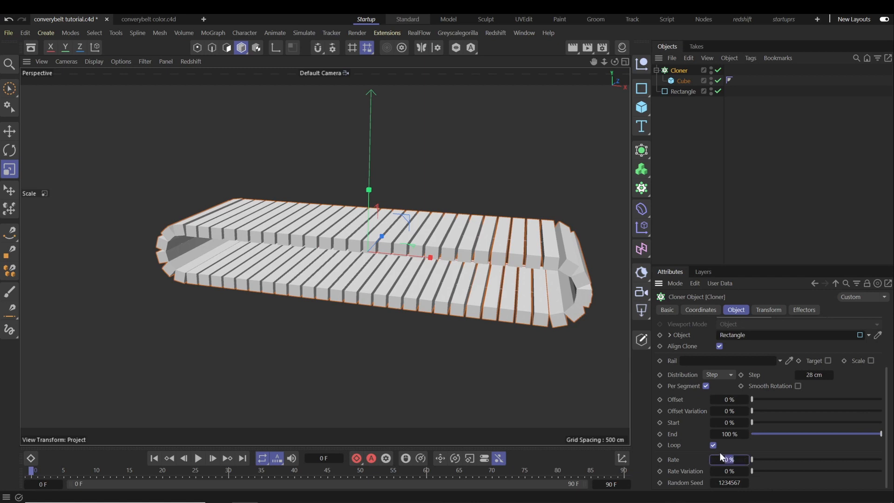
click(728, 459)
text(-5)
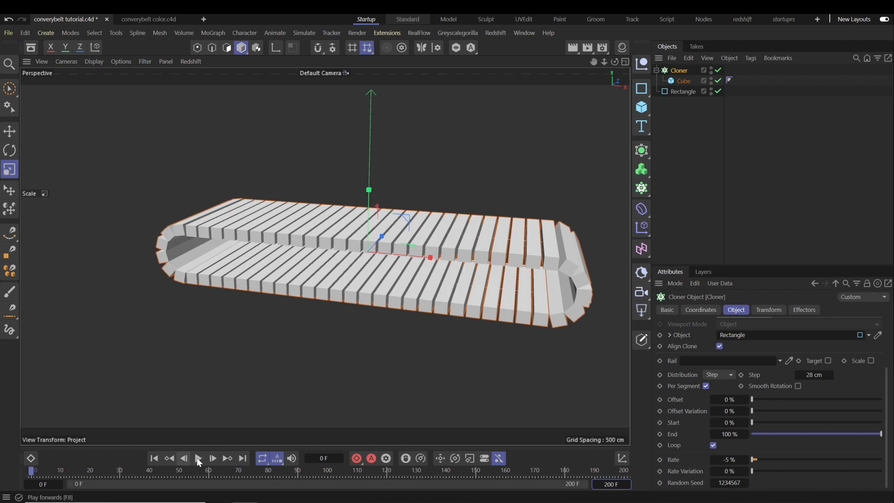
click(199, 458)
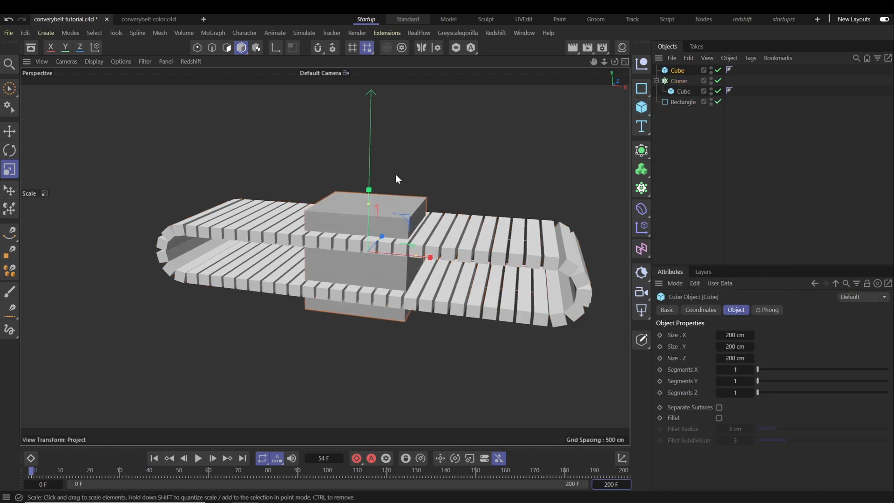
Move the new cube above the belt, tag it Rigid Body and the Cloner Collider Body
click(9, 131)
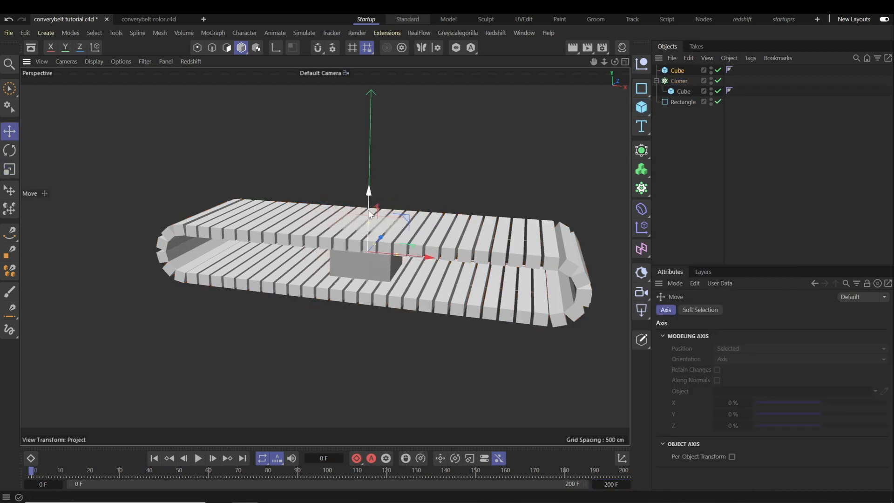
right_click(677, 70)
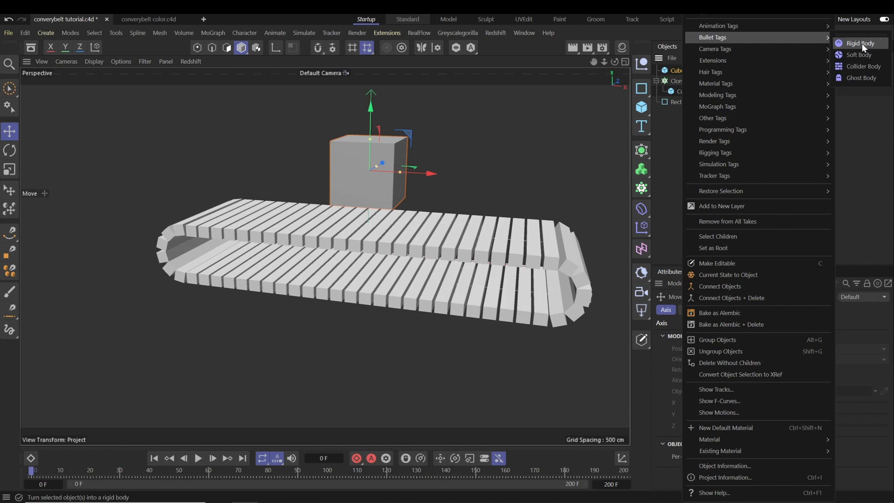
click(859, 43)
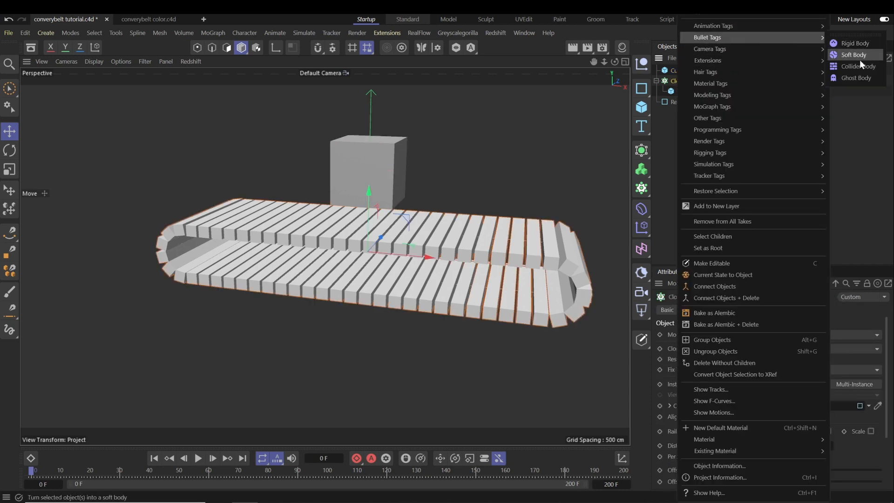
click(855, 43)
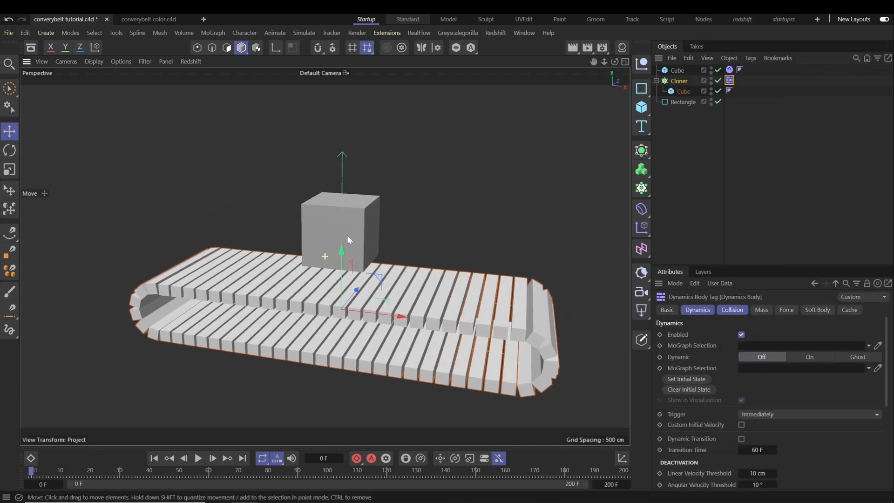
click(198, 458)
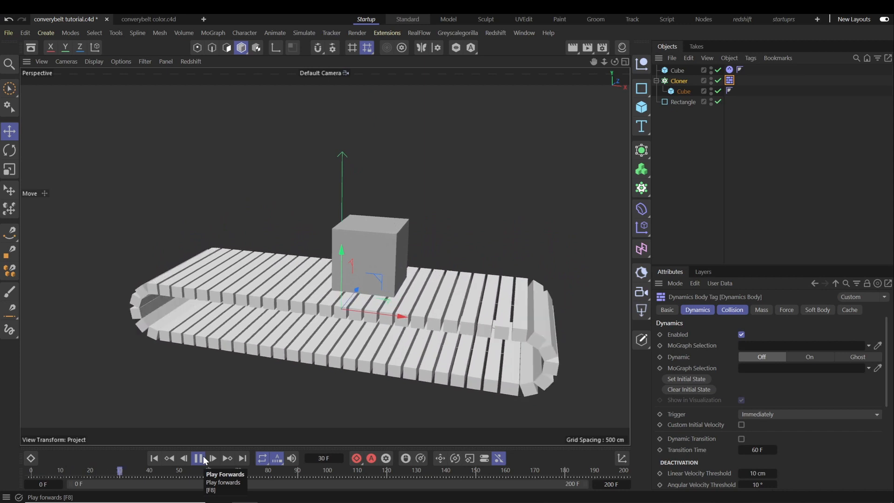
click(198, 459)
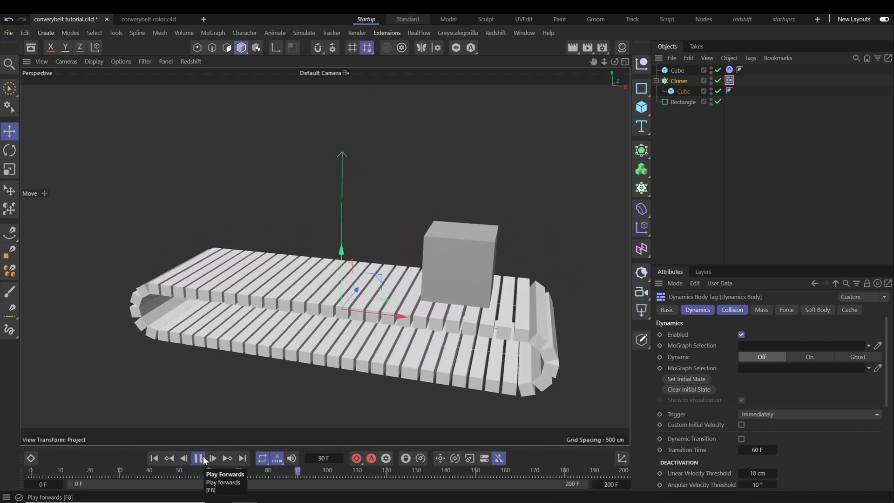
click(198, 458)
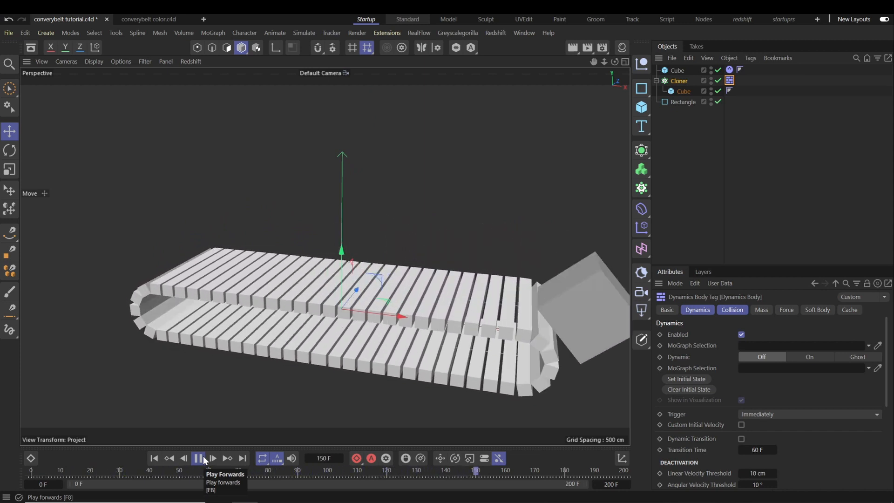
click(198, 458)
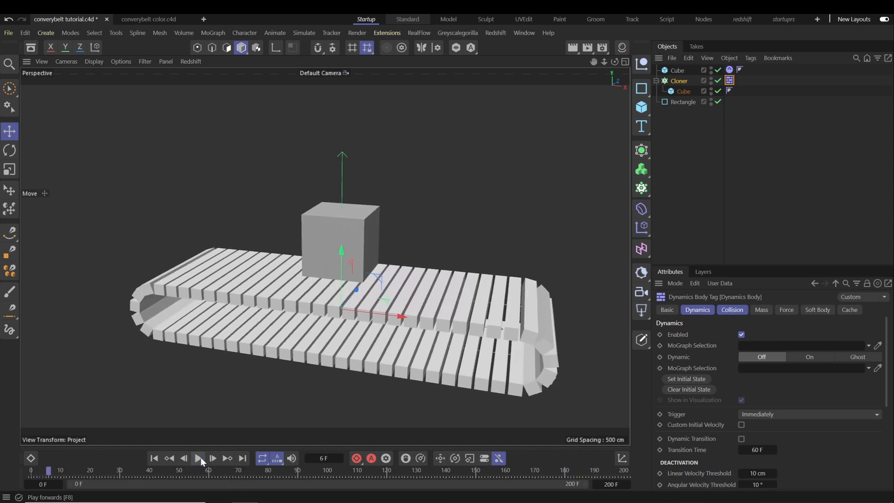